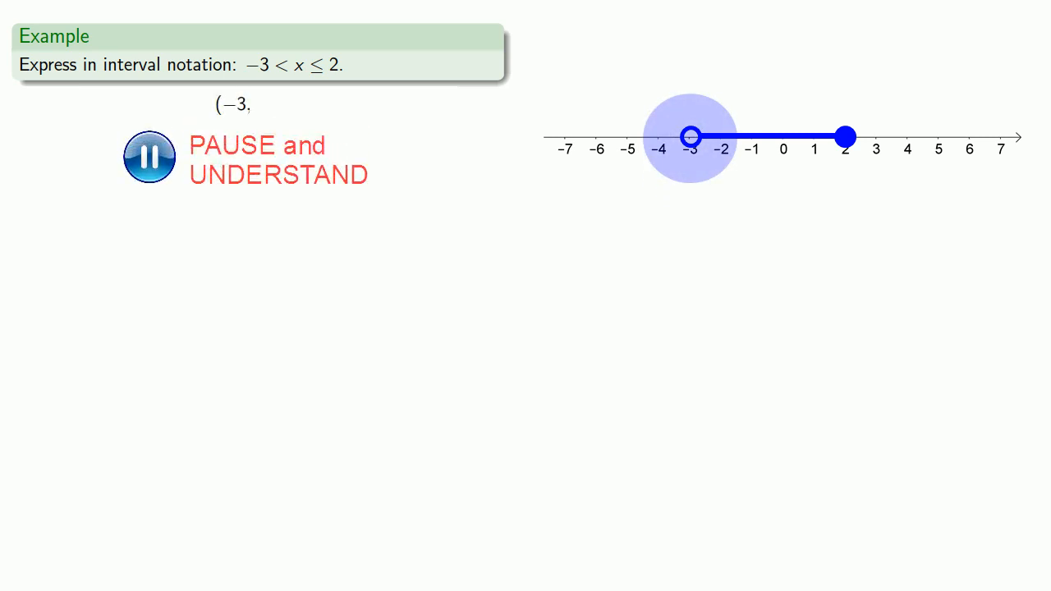
# Step: Resume the slideshow so the −3 < x ≤ 2 example shows its graph and '(−3,'
pyautogui.click(149, 157)
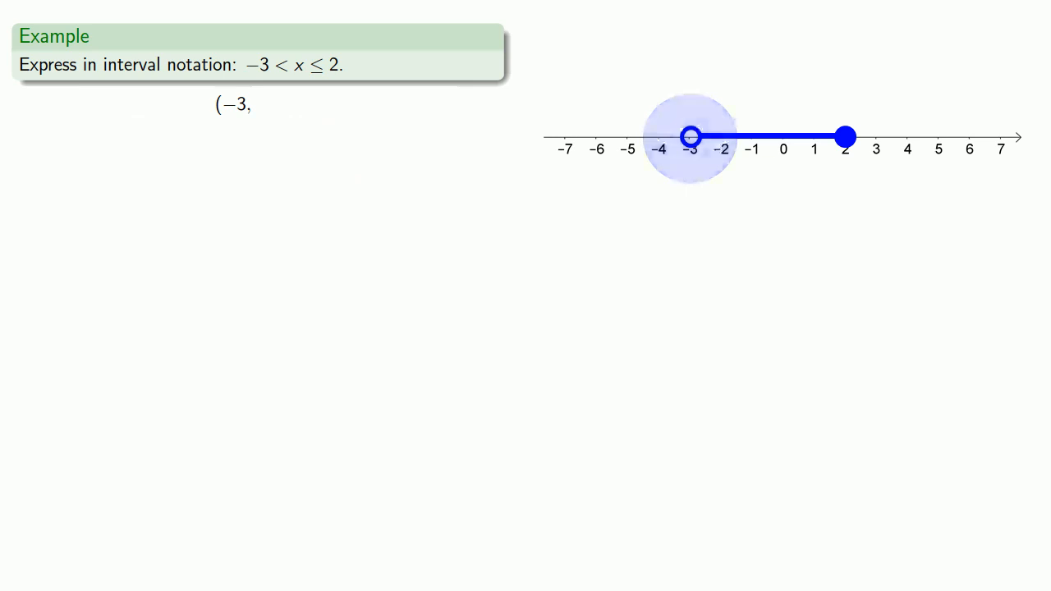